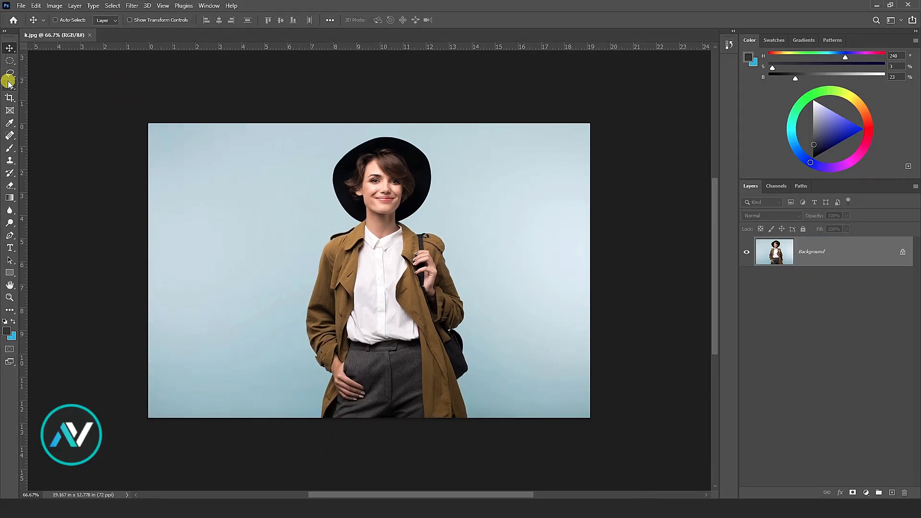
Switch to the Object Selection Tool to automatically select the woman.
{"action": "left_click", "coordinate": [10, 86]}
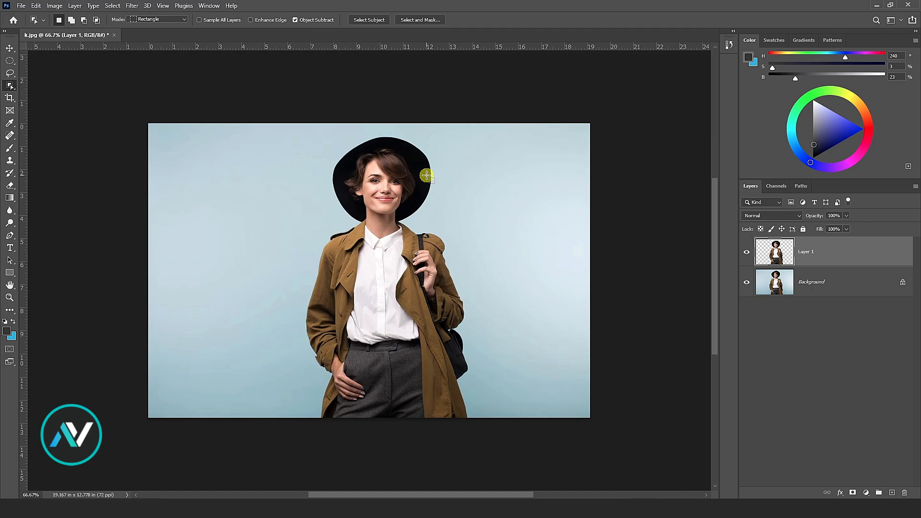
Add a new dark grey layer below Layer 1 at about 51% opacity.
{"action": "left_click", "coordinate": [746, 288]}
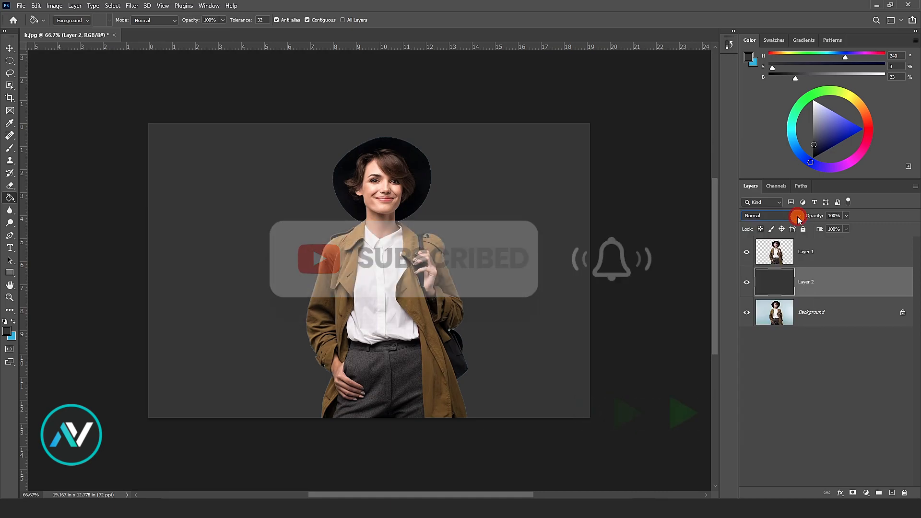
{"action": "left_click_drag", "start_coordinate": [798, 229], "coordinate": [826, 228]}
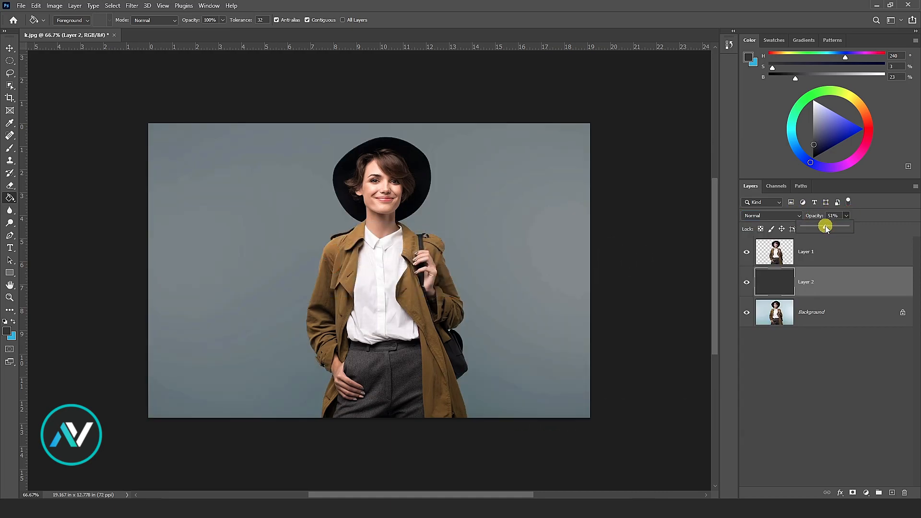
{"action": "left_click", "coordinate": [822, 251]}
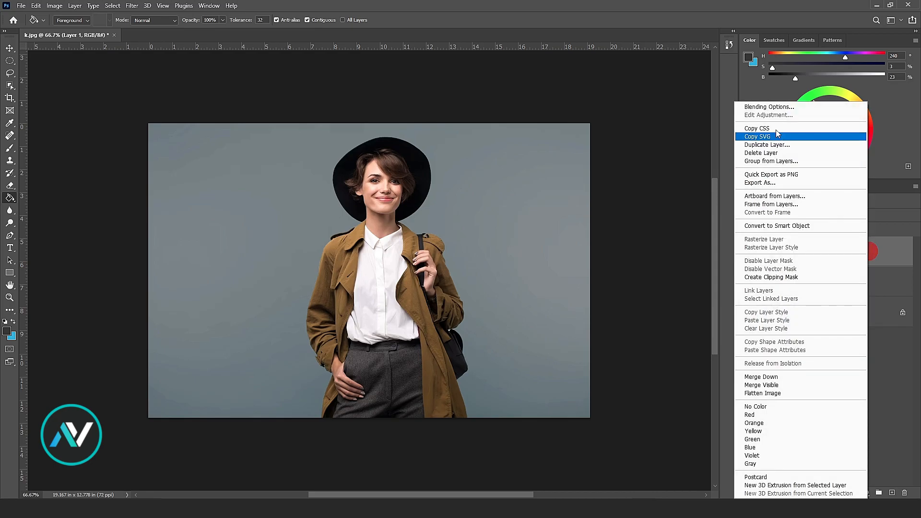
Give Layer 1 a white Stroke, Position Outside, about 14 px.
{"action": "left_click", "coordinate": [769, 107]}
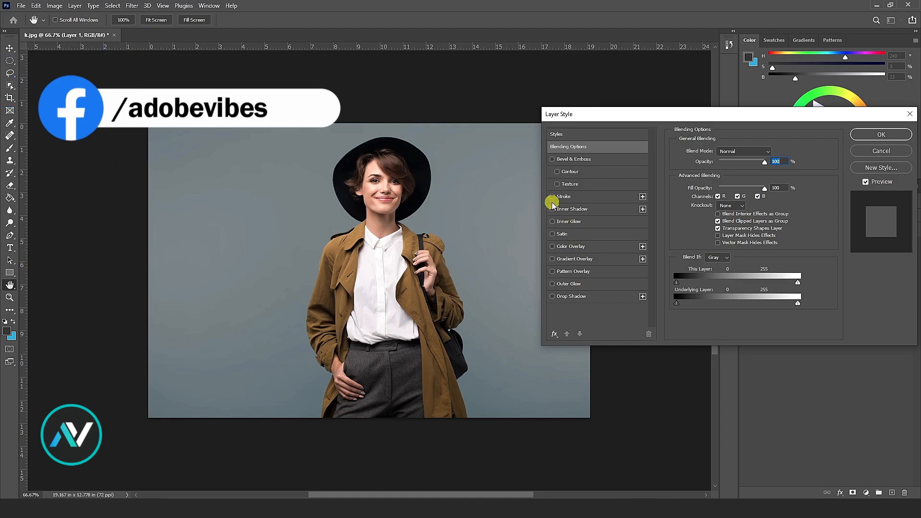
{"action": "left_click", "coordinate": [552, 196]}
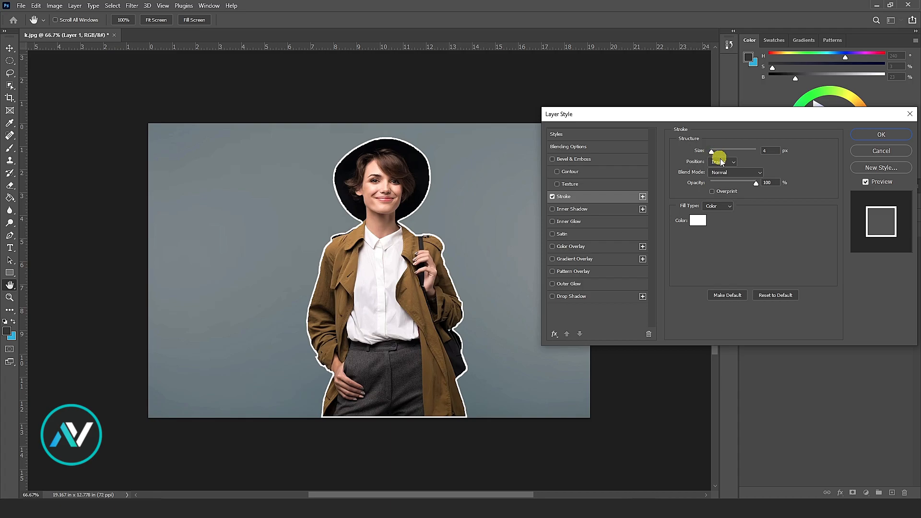
{"action": "left_click", "coordinate": [733, 162]}
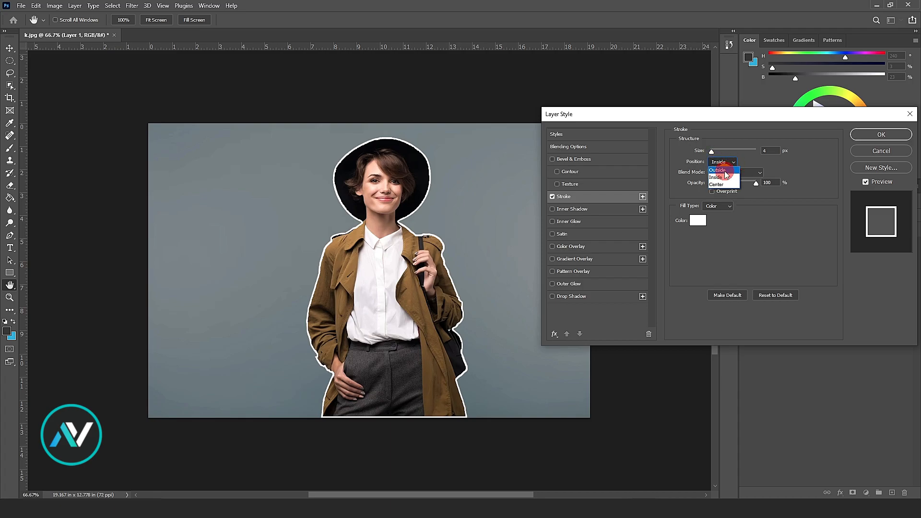
{"action": "left_click", "coordinate": [717, 170]}
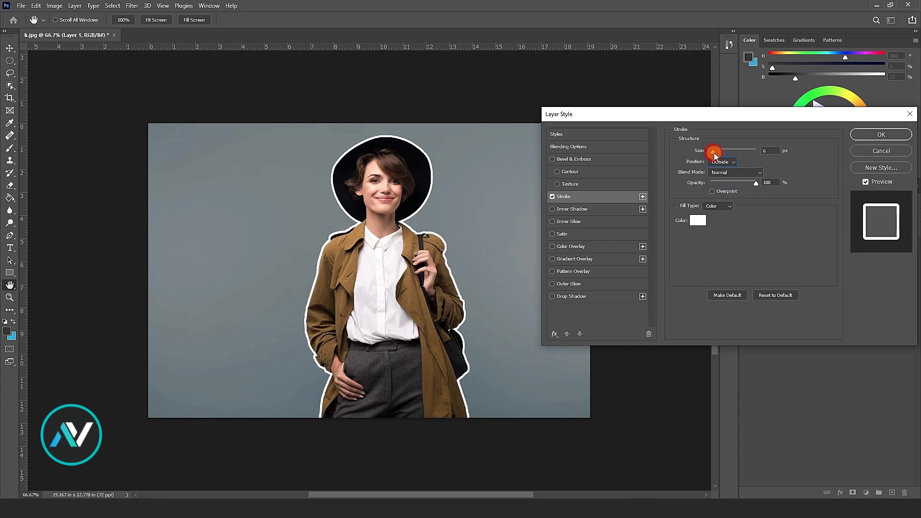
{"action": "left_click_drag", "start_coordinate": [712, 151], "coordinate": [717, 151]}
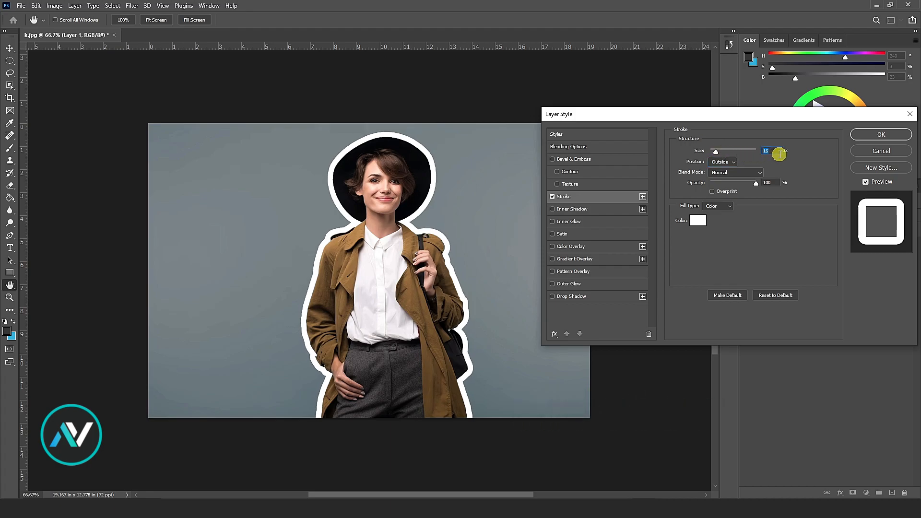
{"action": "left_click_drag", "start_coordinate": [776, 155], "coordinate": [764, 154]}
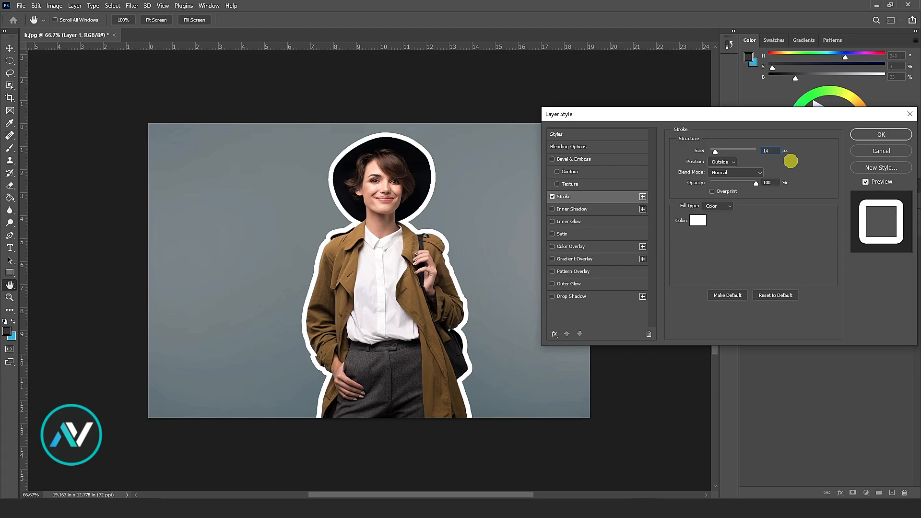
{"action": "left_click", "coordinate": [881, 134]}
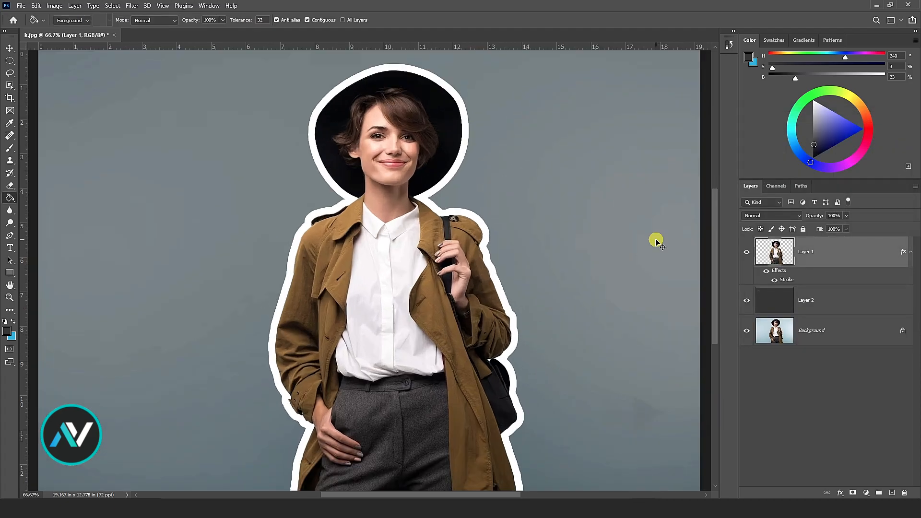